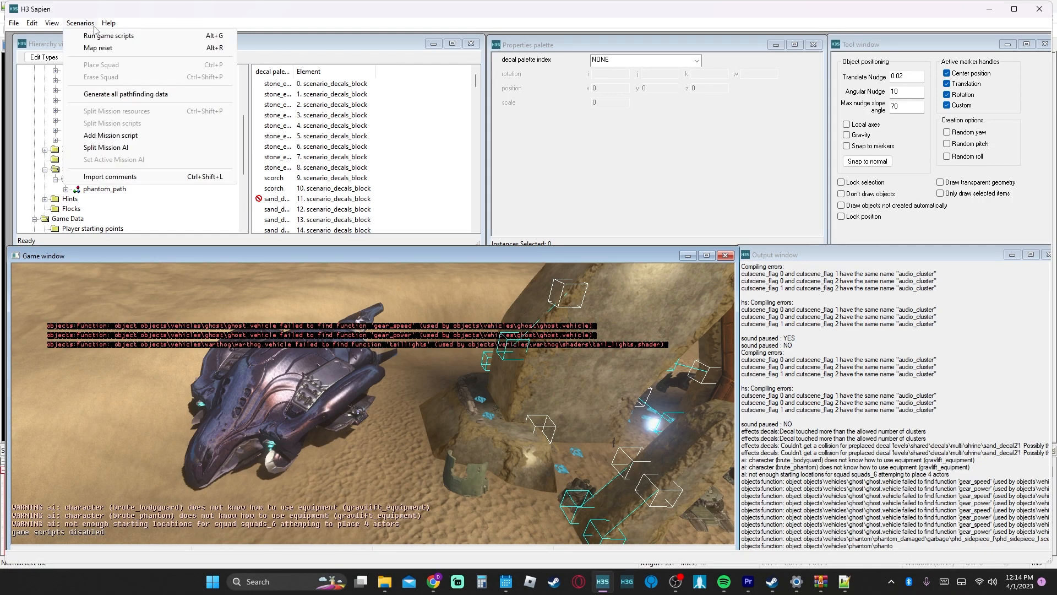
Select the respawn_ai entry in the Source Files block and view it as text
click(98, 47)
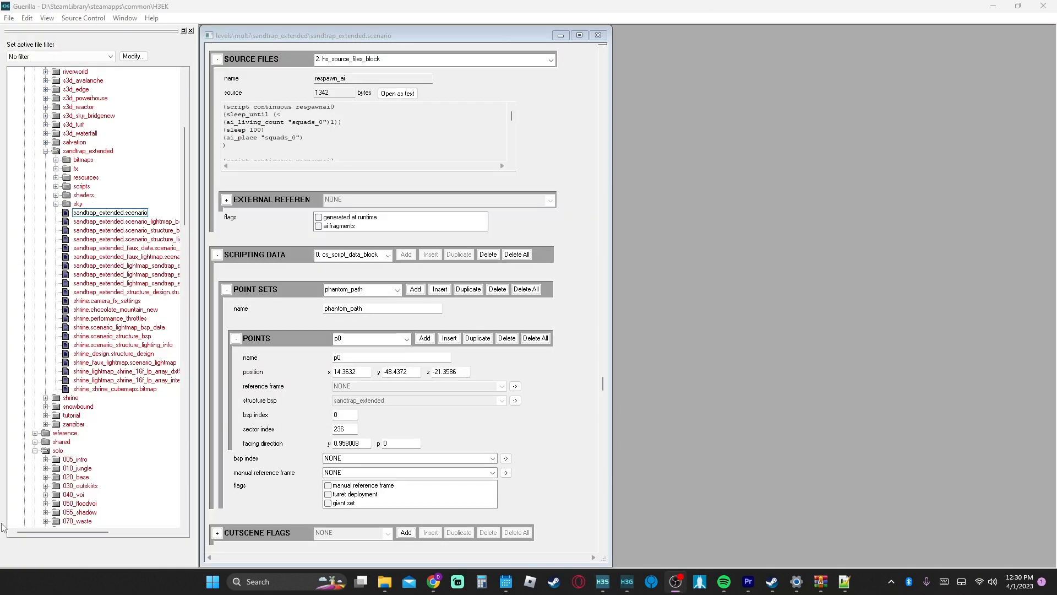
mouse_move(119, 328)
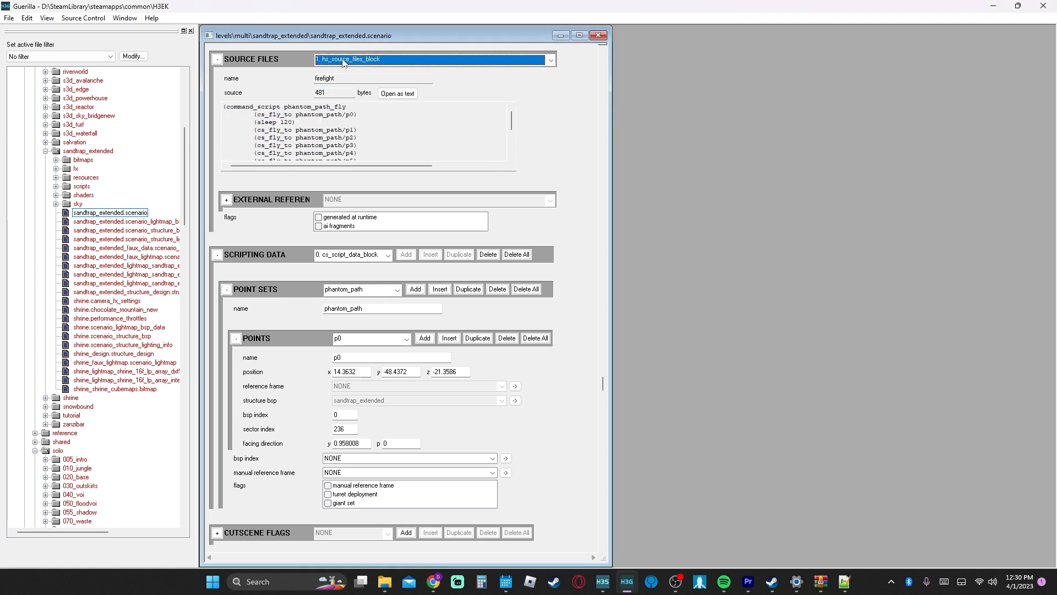
click(548, 60)
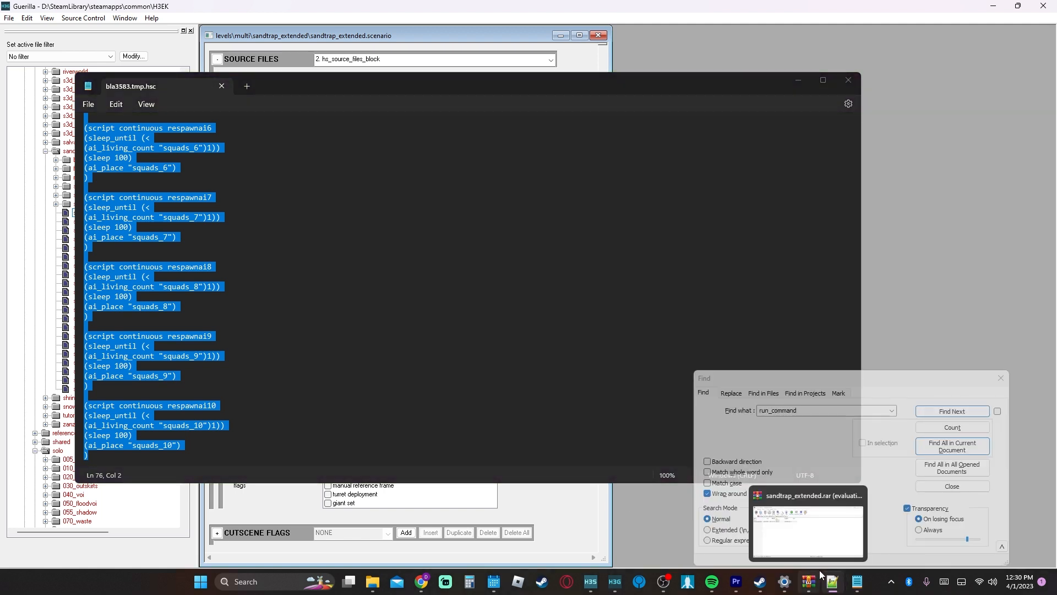
mouse_move(371, 581)
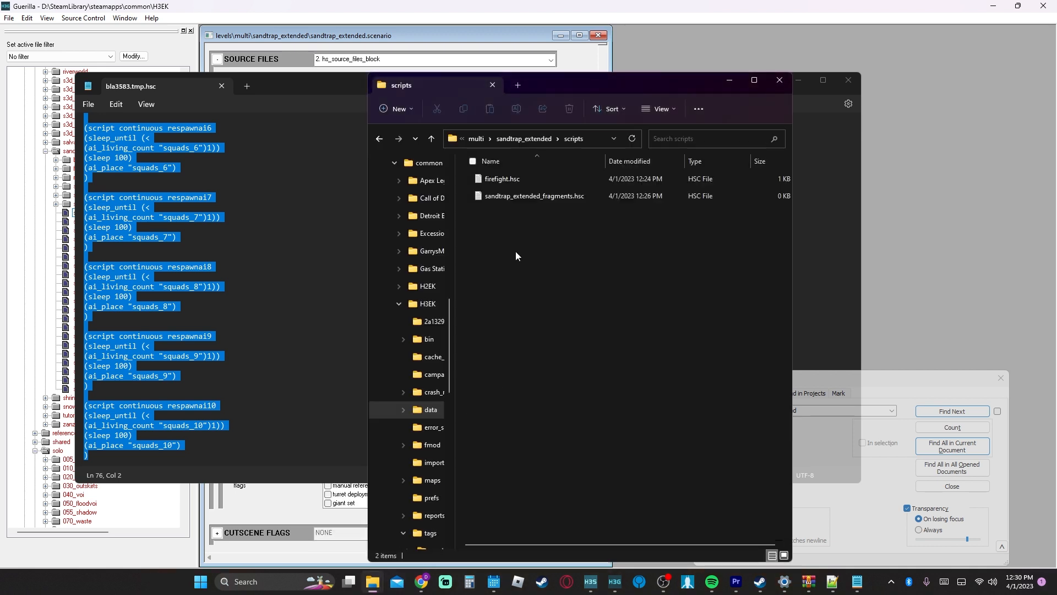
Create a new text document in the scripts folder renamed to respawn_ai.hsc, accepting the extension change
right_click(515, 255)
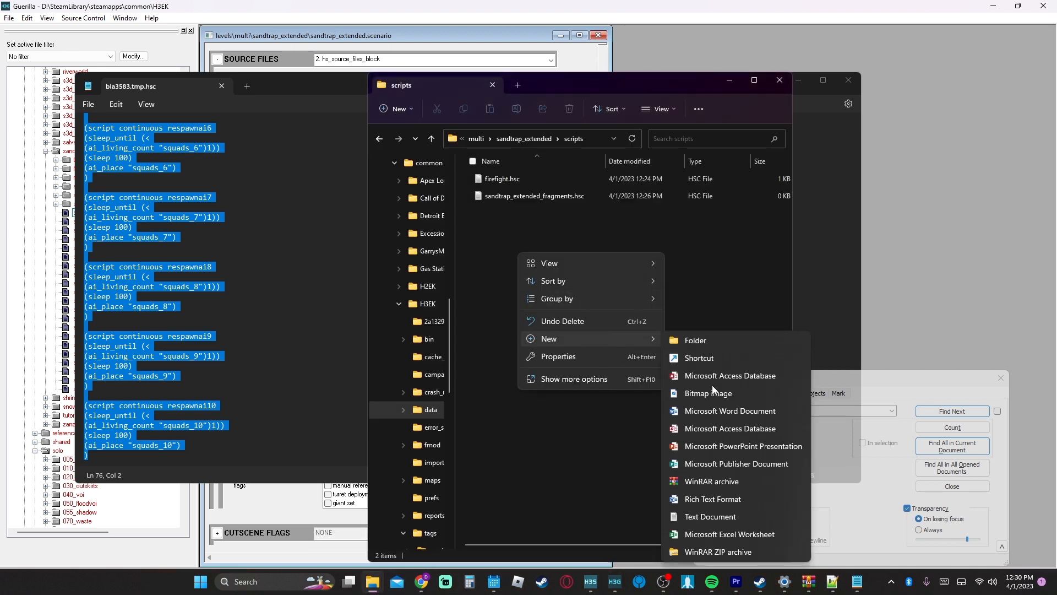
click(708, 516)
text(respawn_ai.hsc)
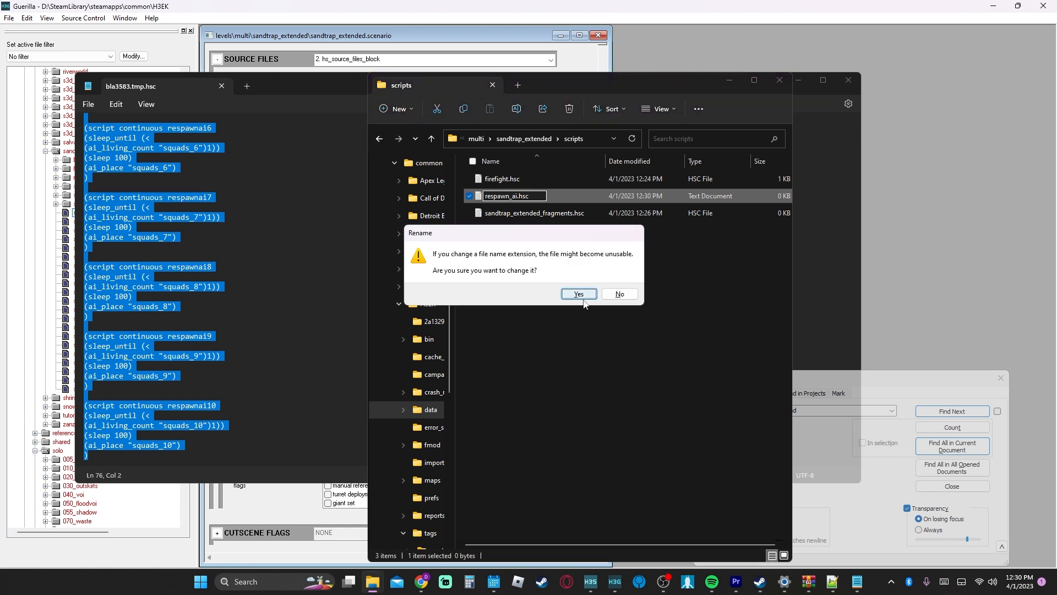
click(578, 294)
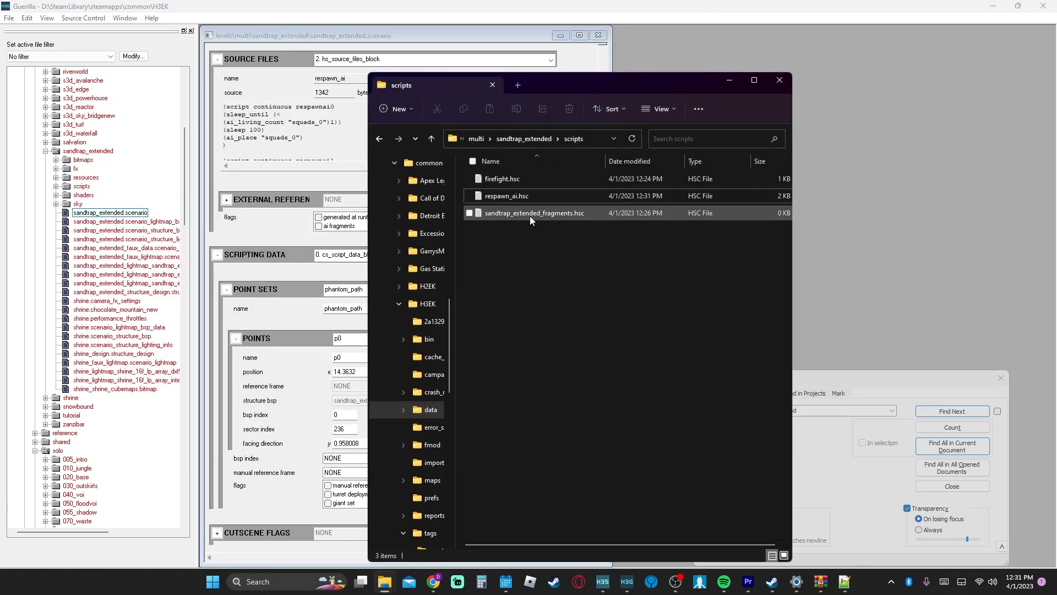
mouse_move(601, 581)
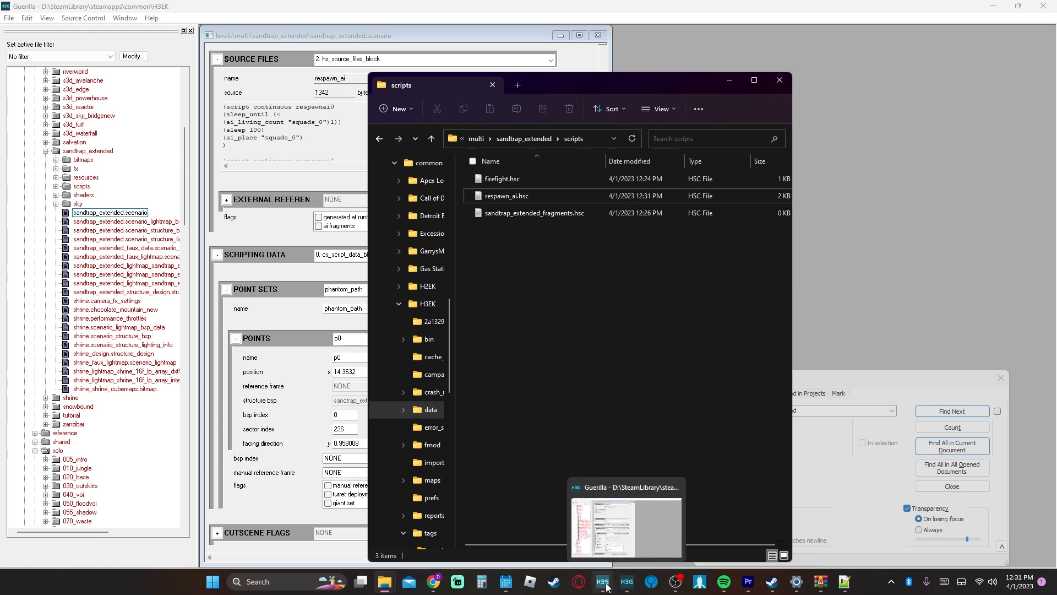